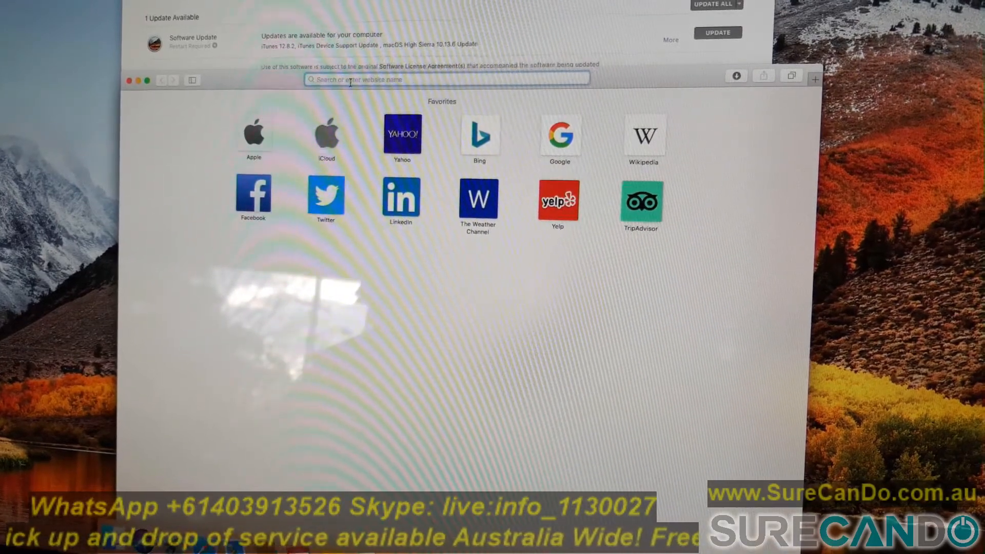
- Search the web for 'fan control mac' from Safari's address bar
text(fan control)
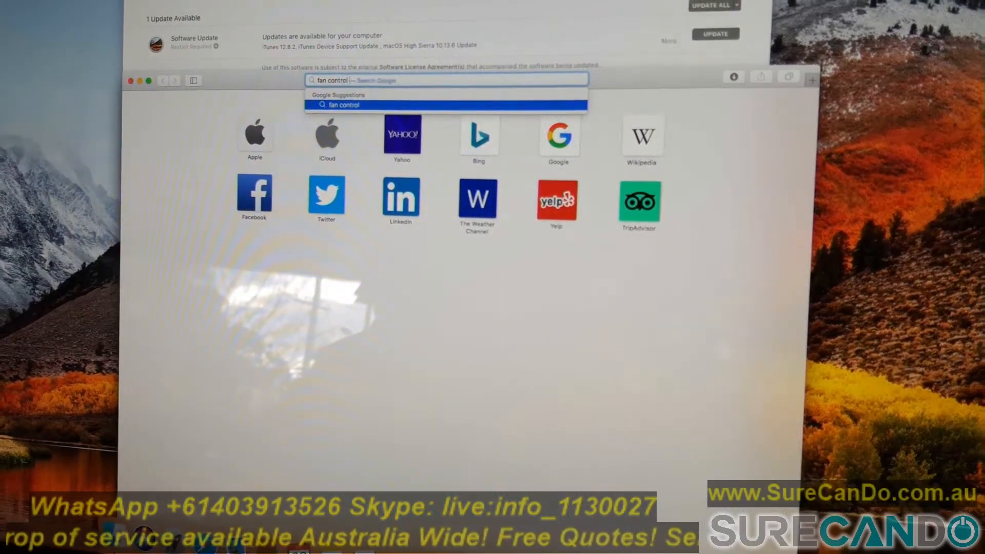
text(mac)
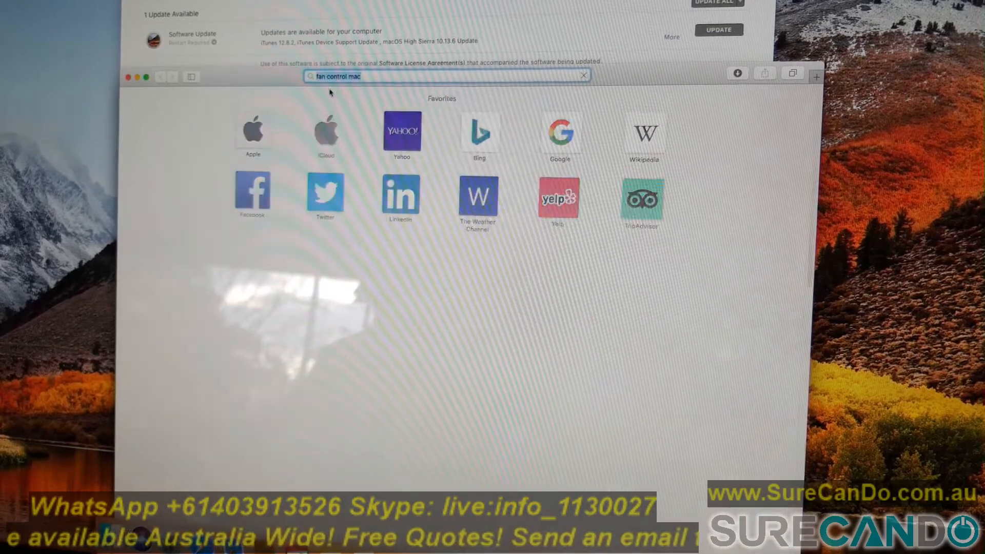
key(Return)
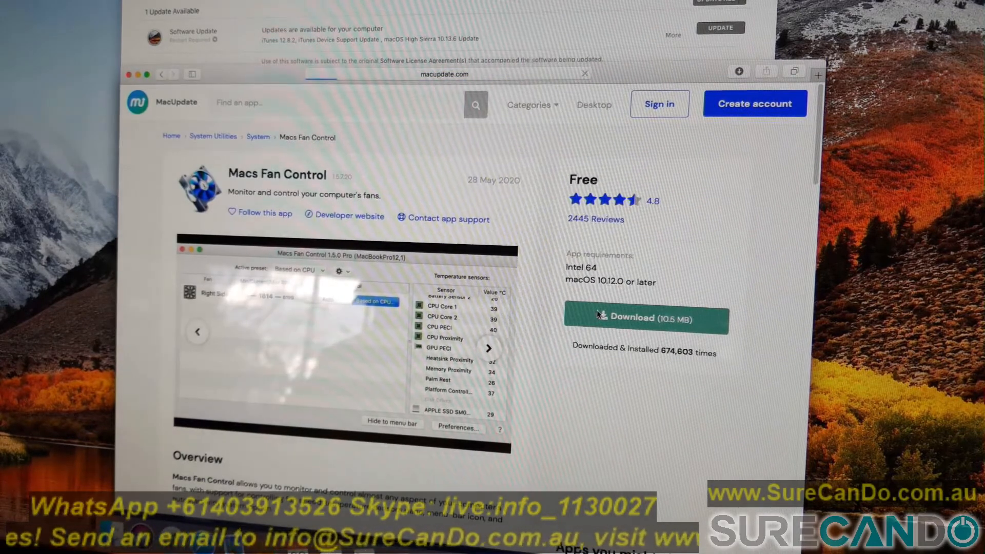
- Download Macs Fan Control from MacUpdate and show it in Safari's downloads list
click(644, 318)
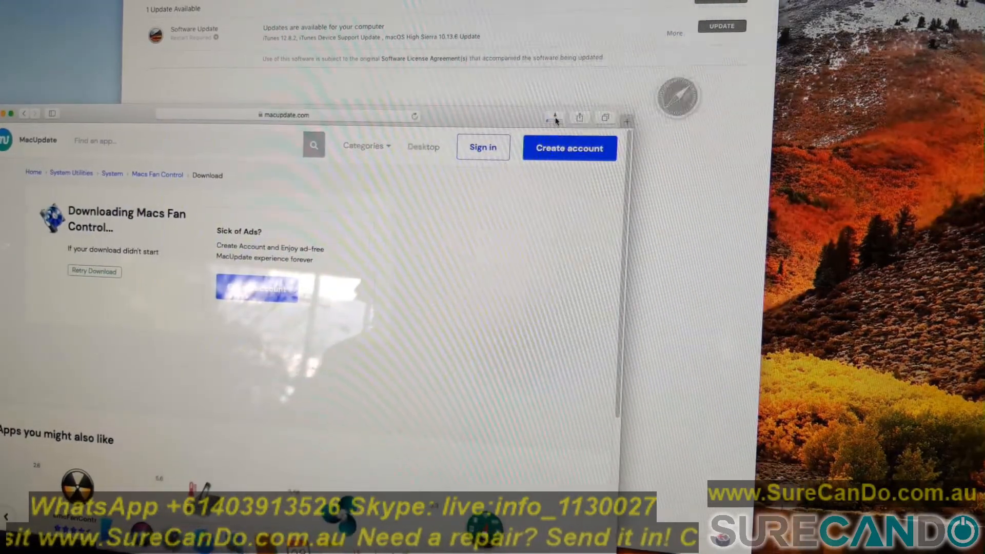
mouse_move(555, 118)
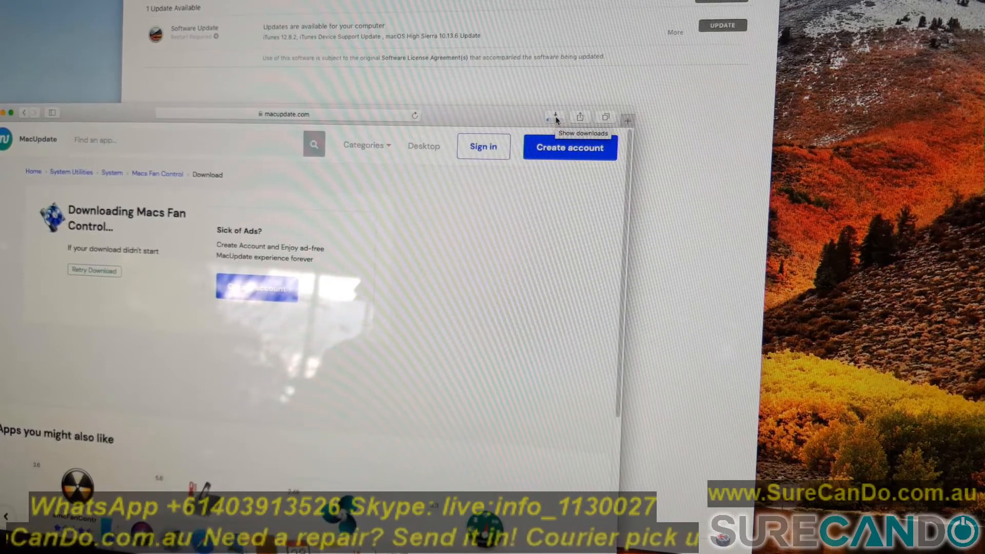
click(554, 117)
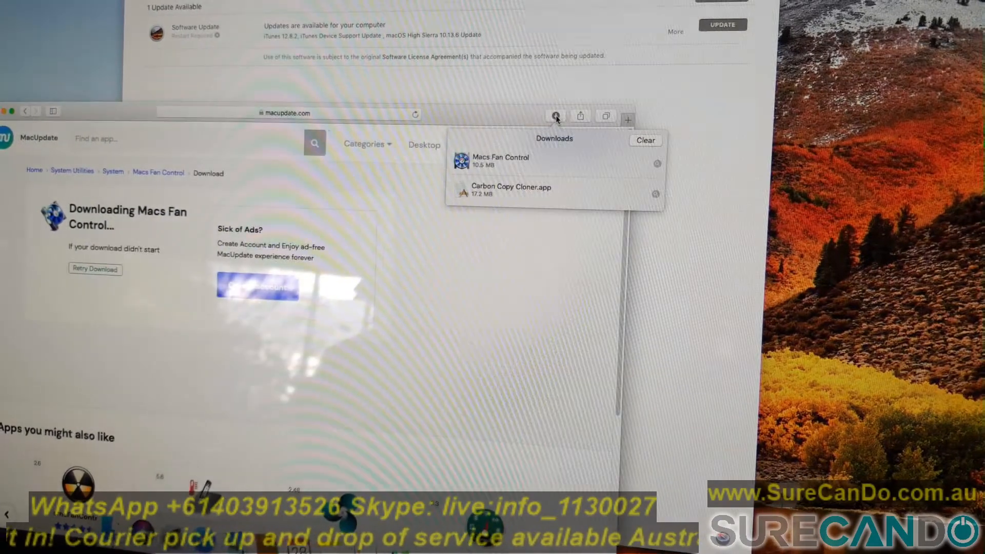
- Launch Macs Fan Control, move it to Applications, and authorise its helper
click(553, 161)
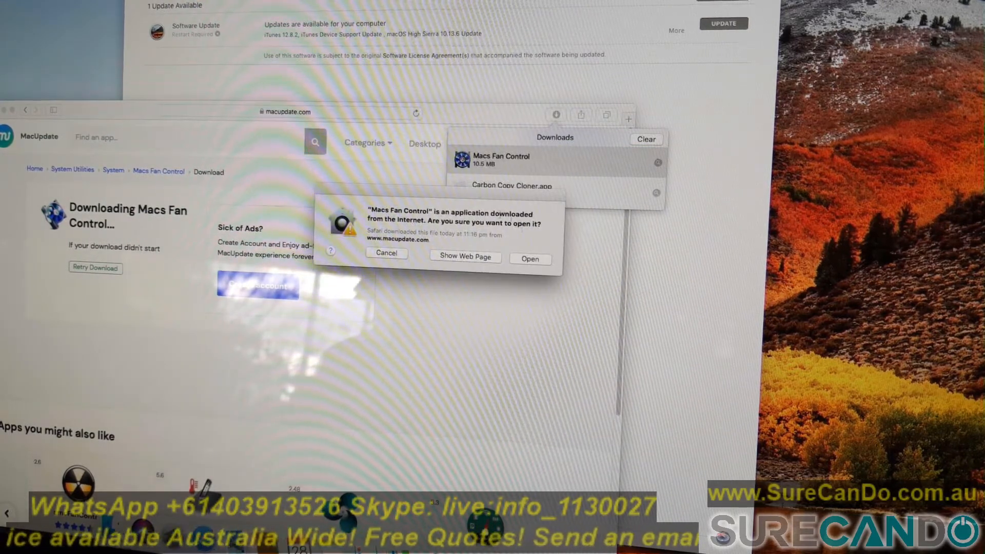
click(529, 258)
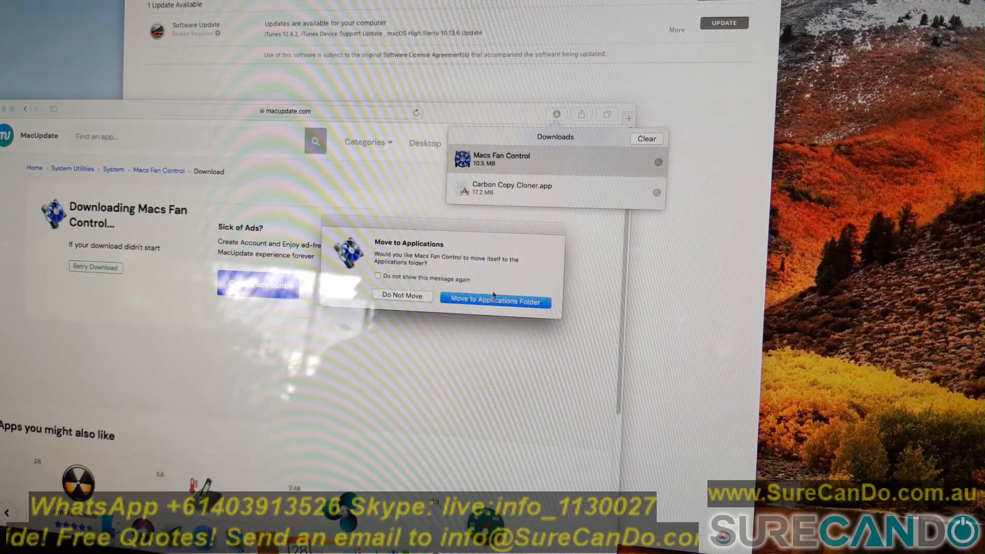
click(494, 300)
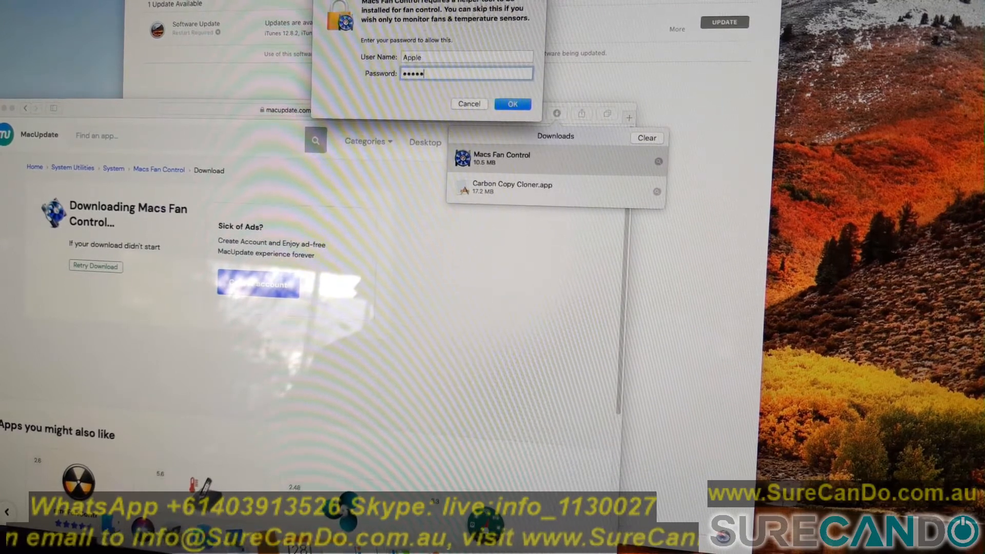
click(512, 104)
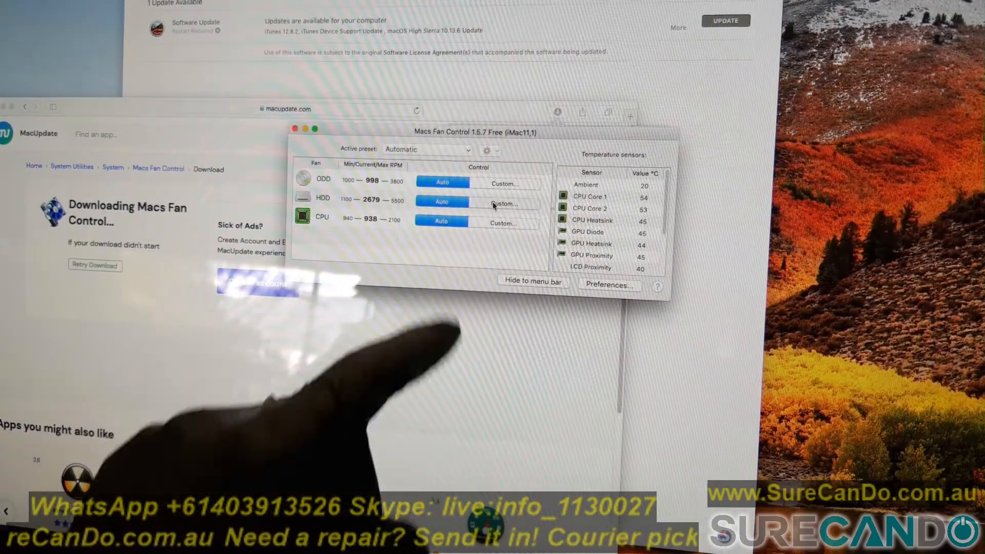
- Set the HDD fan to a constant RPM value and apply an adjusted speed
click(502, 204)
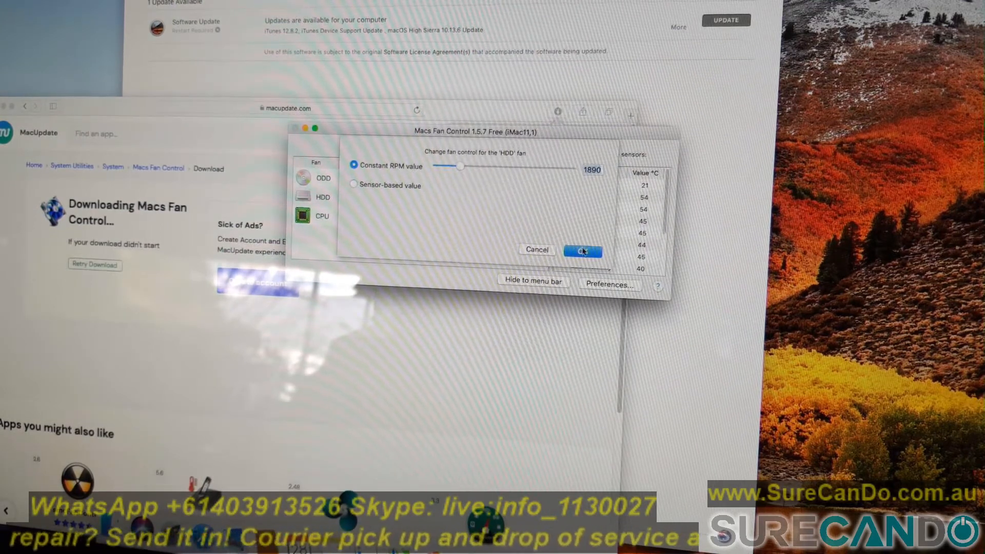
click(582, 250)
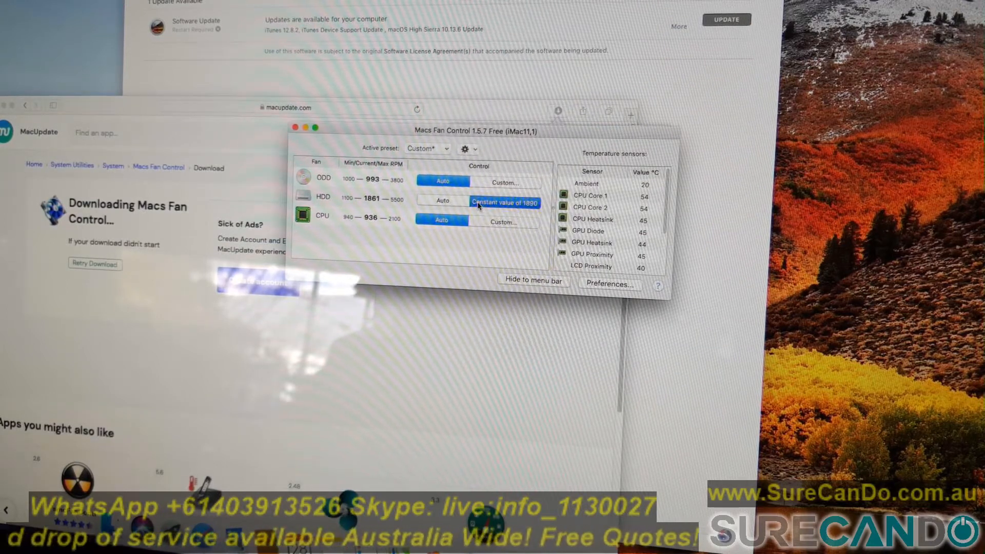
click(504, 203)
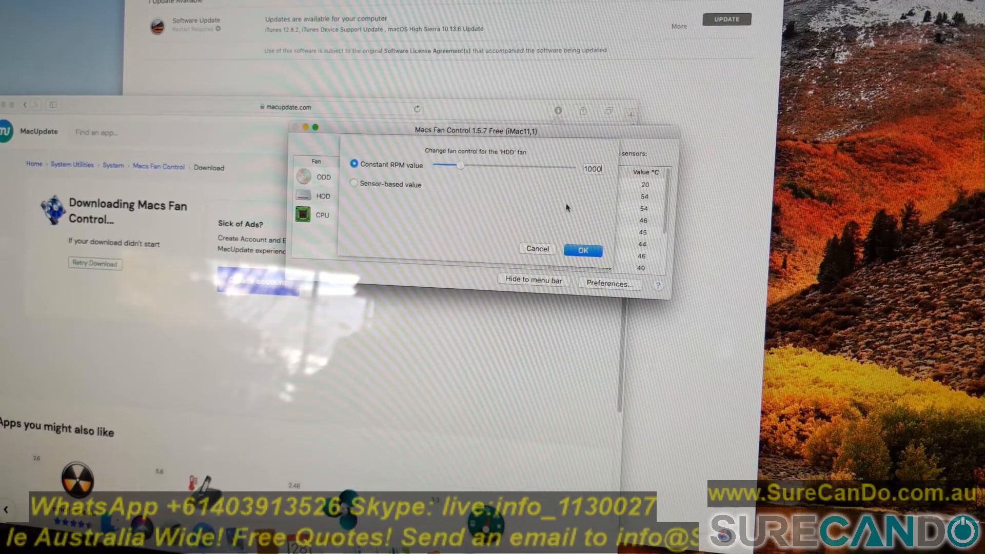
click(582, 249)
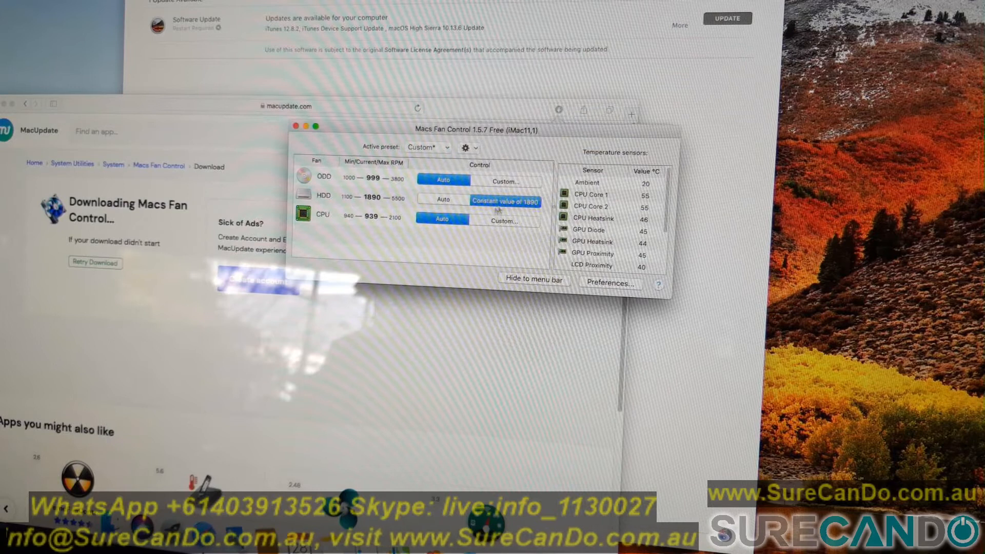
- Apply a lower constant HDD fan speed, then enter 1100 RPM
click(505, 201)
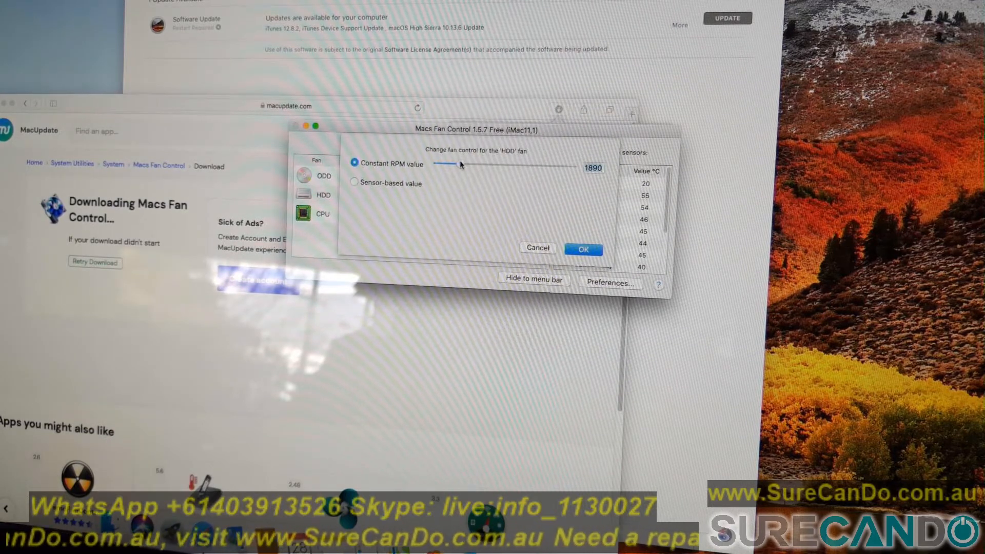
click(582, 249)
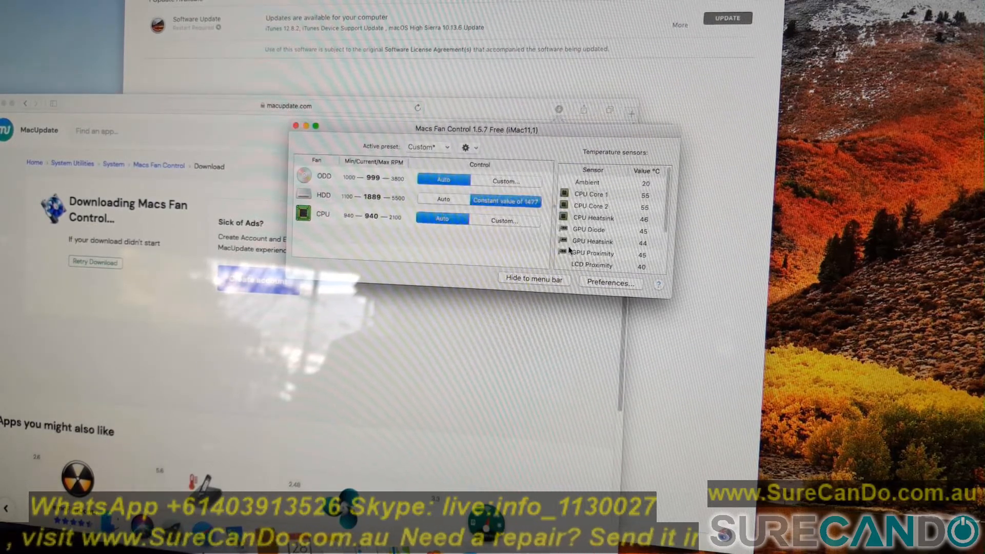
click(506, 201)
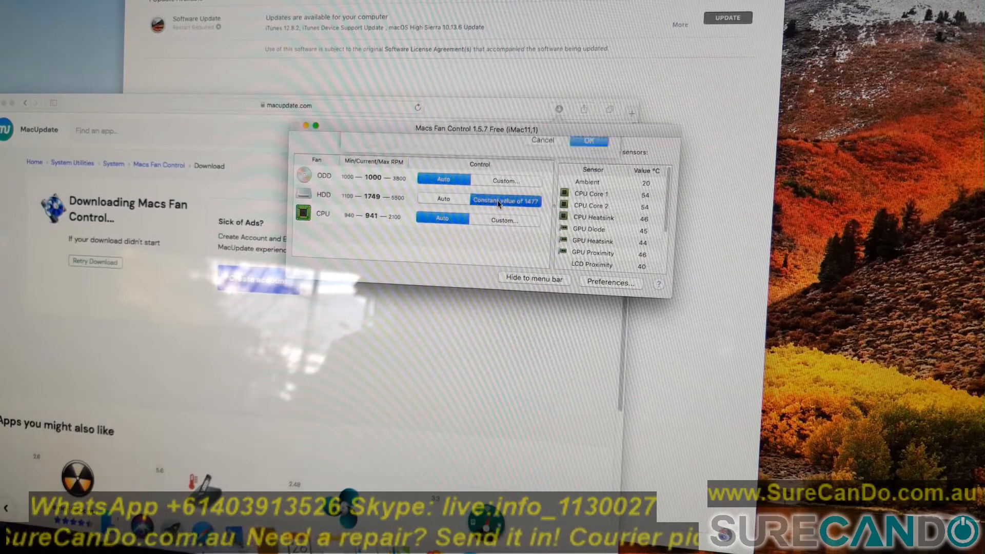
click(503, 200)
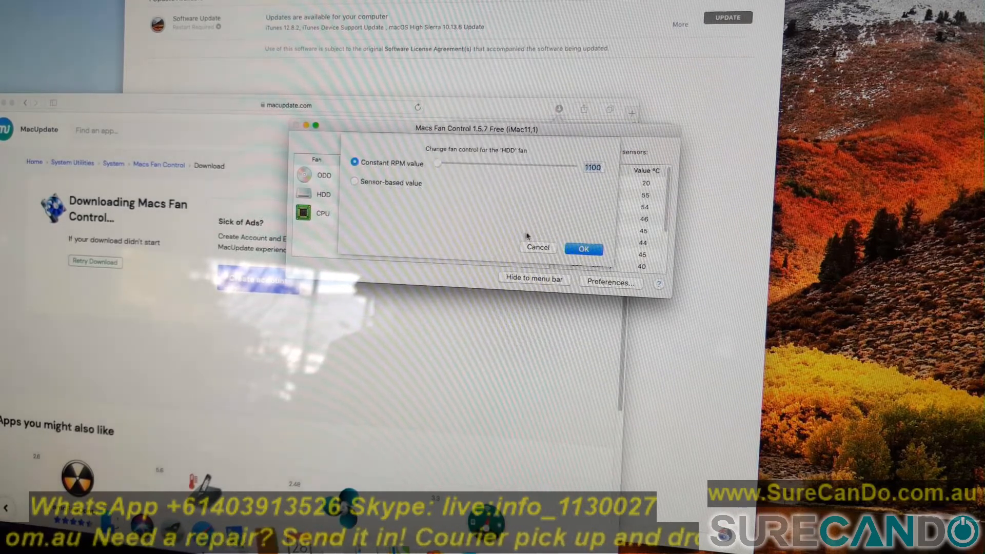
- Confirm the constant 1100 RPM setting for the HDD fan
click(582, 248)
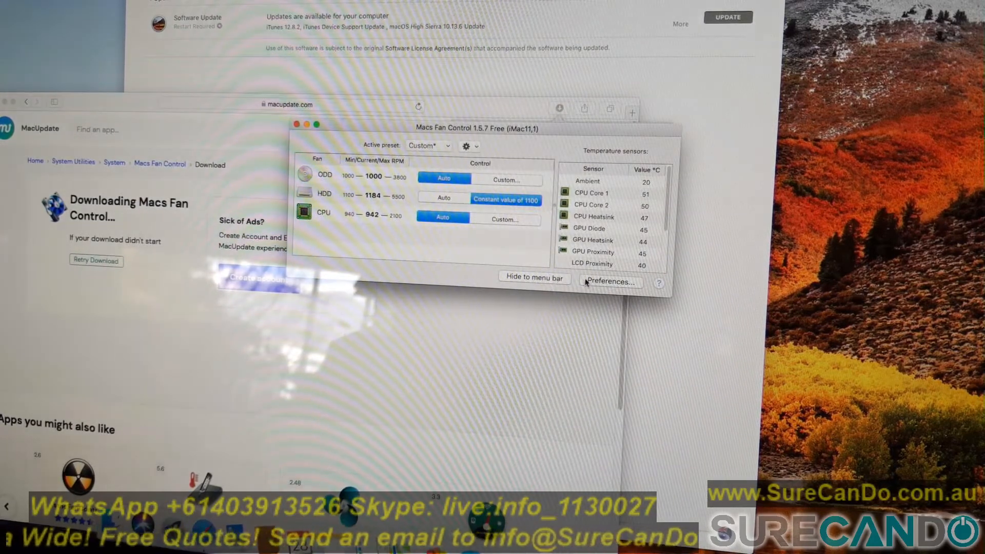
- Disable update checks at launch in Preferences and view the menu bar display options
click(609, 282)
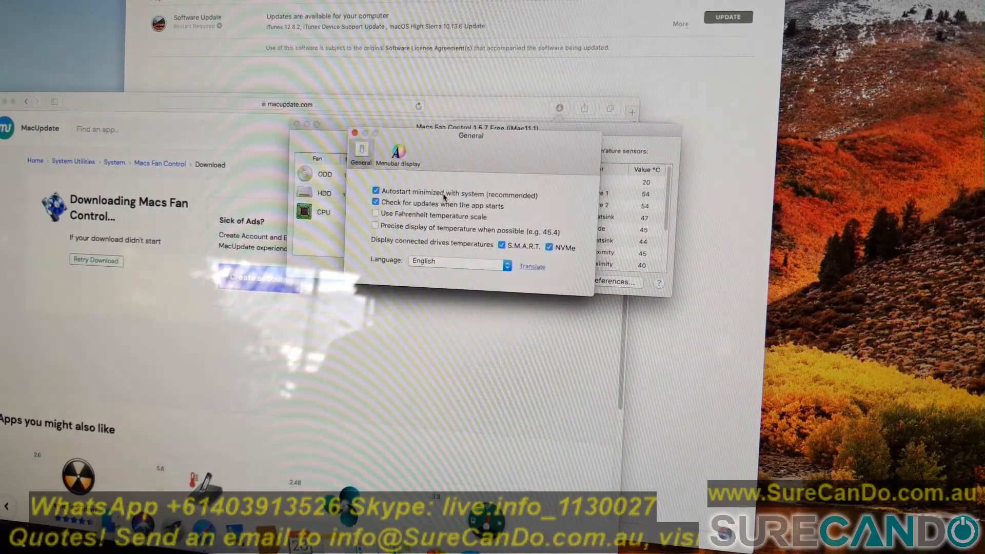
click(375, 202)
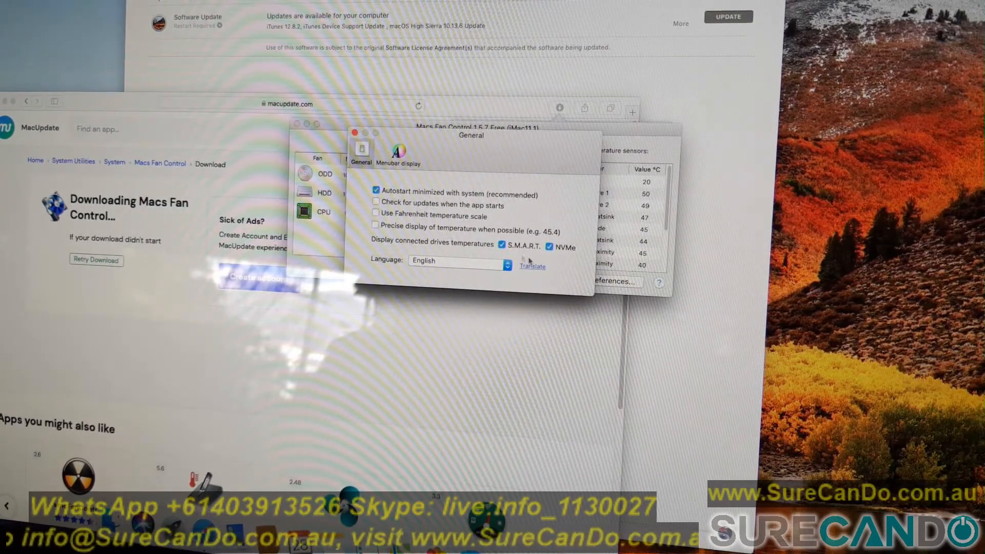
click(397, 154)
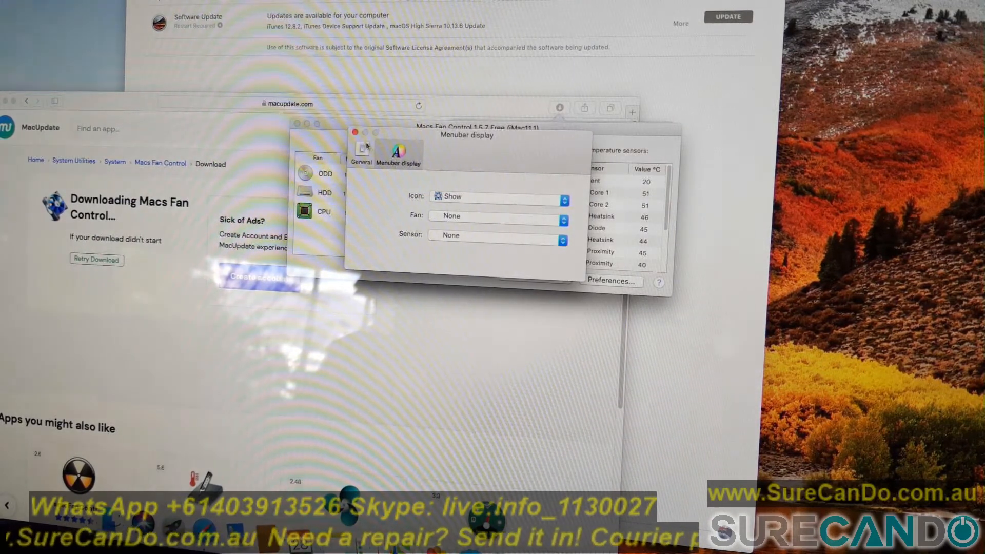
click(355, 131)
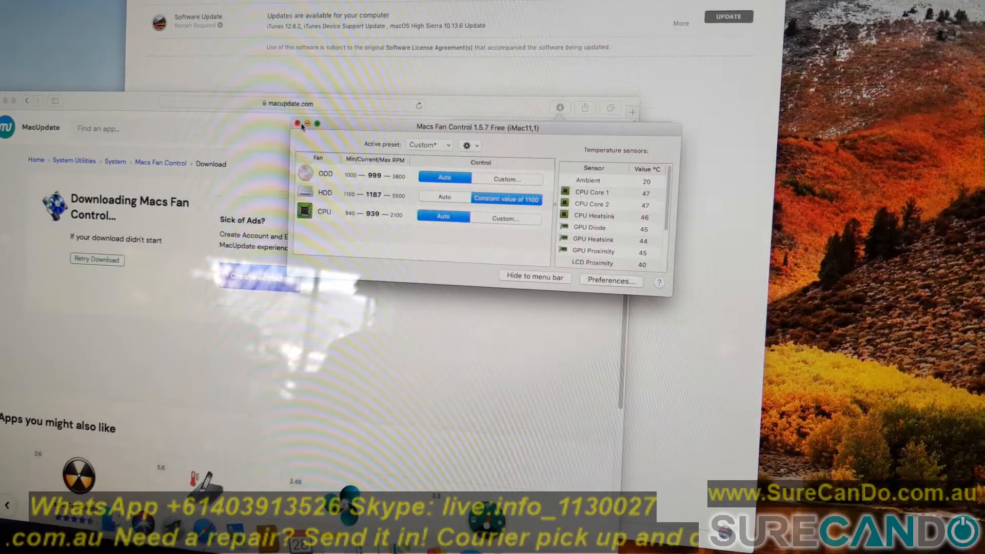